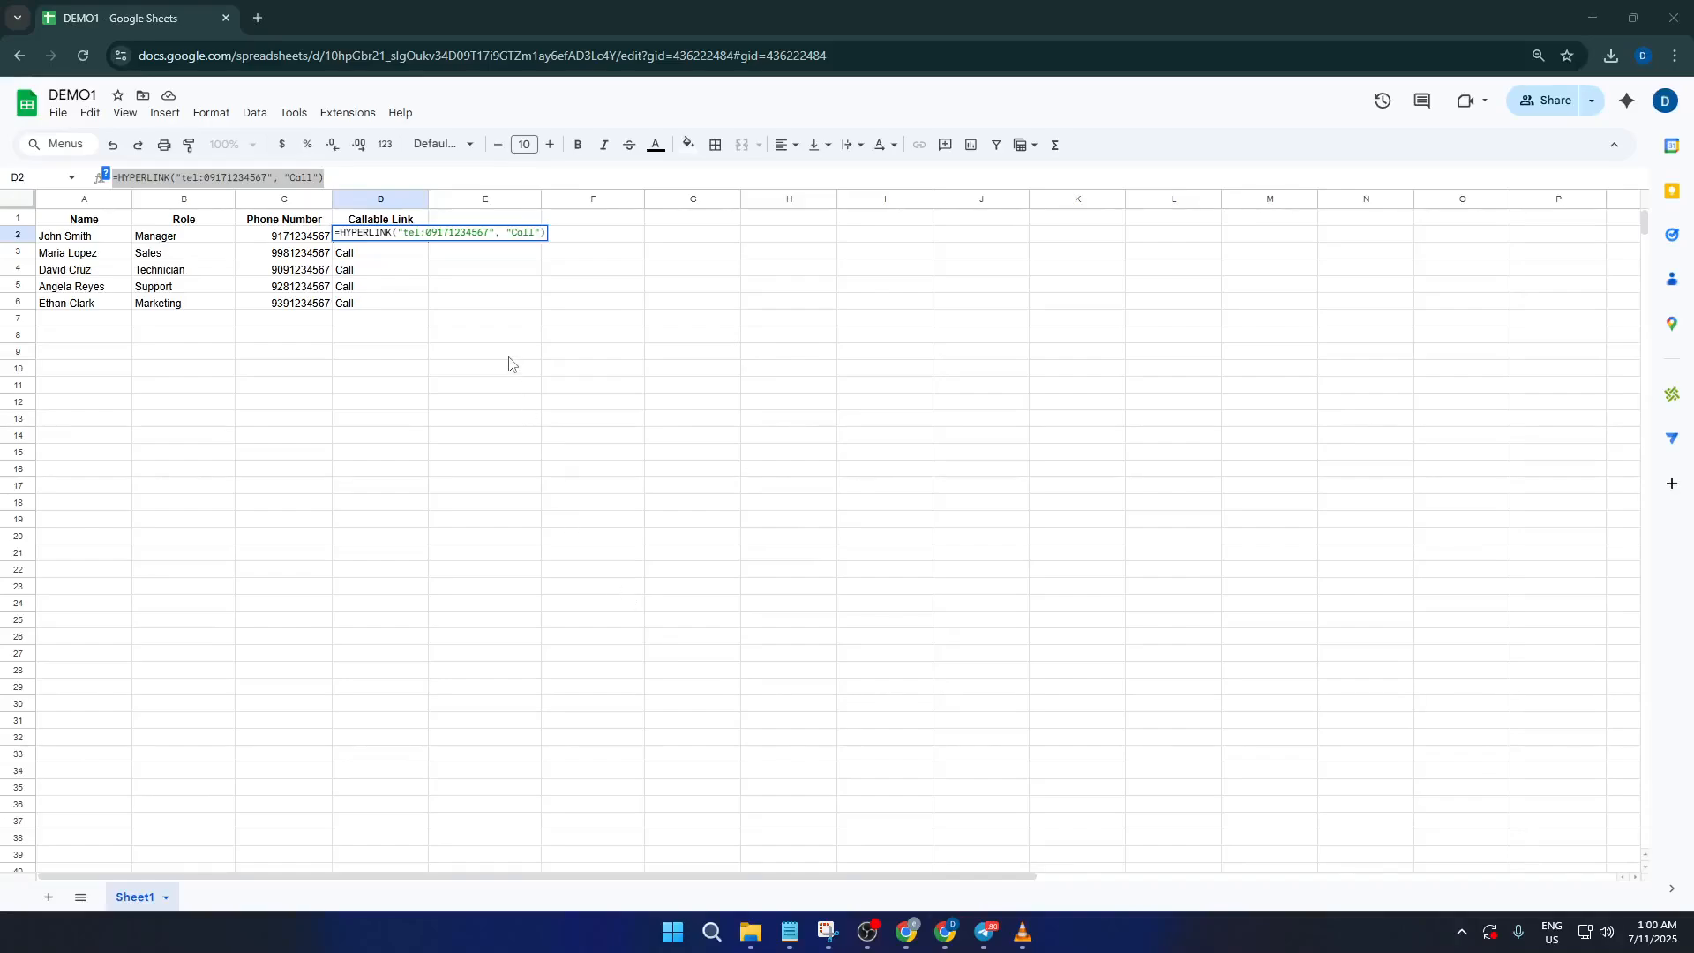
Finish the D2 formula and narrow the Phone Number column C to fit the numbers.
left_click(484, 351)
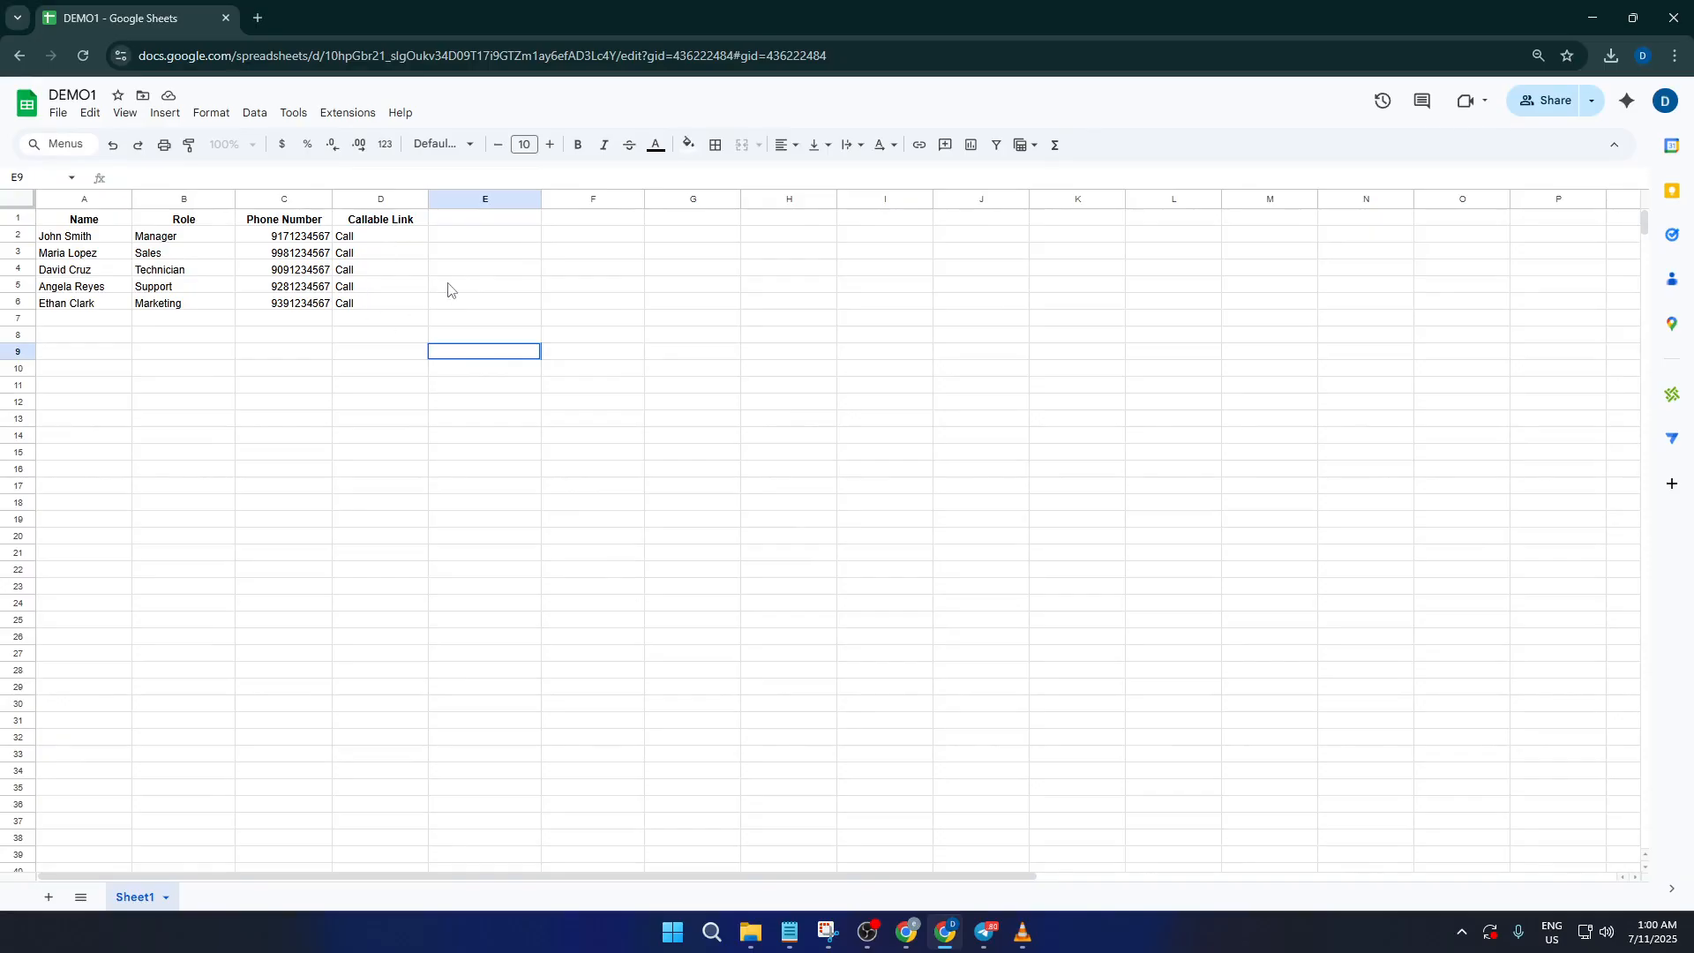
mouse_move(305, 324)
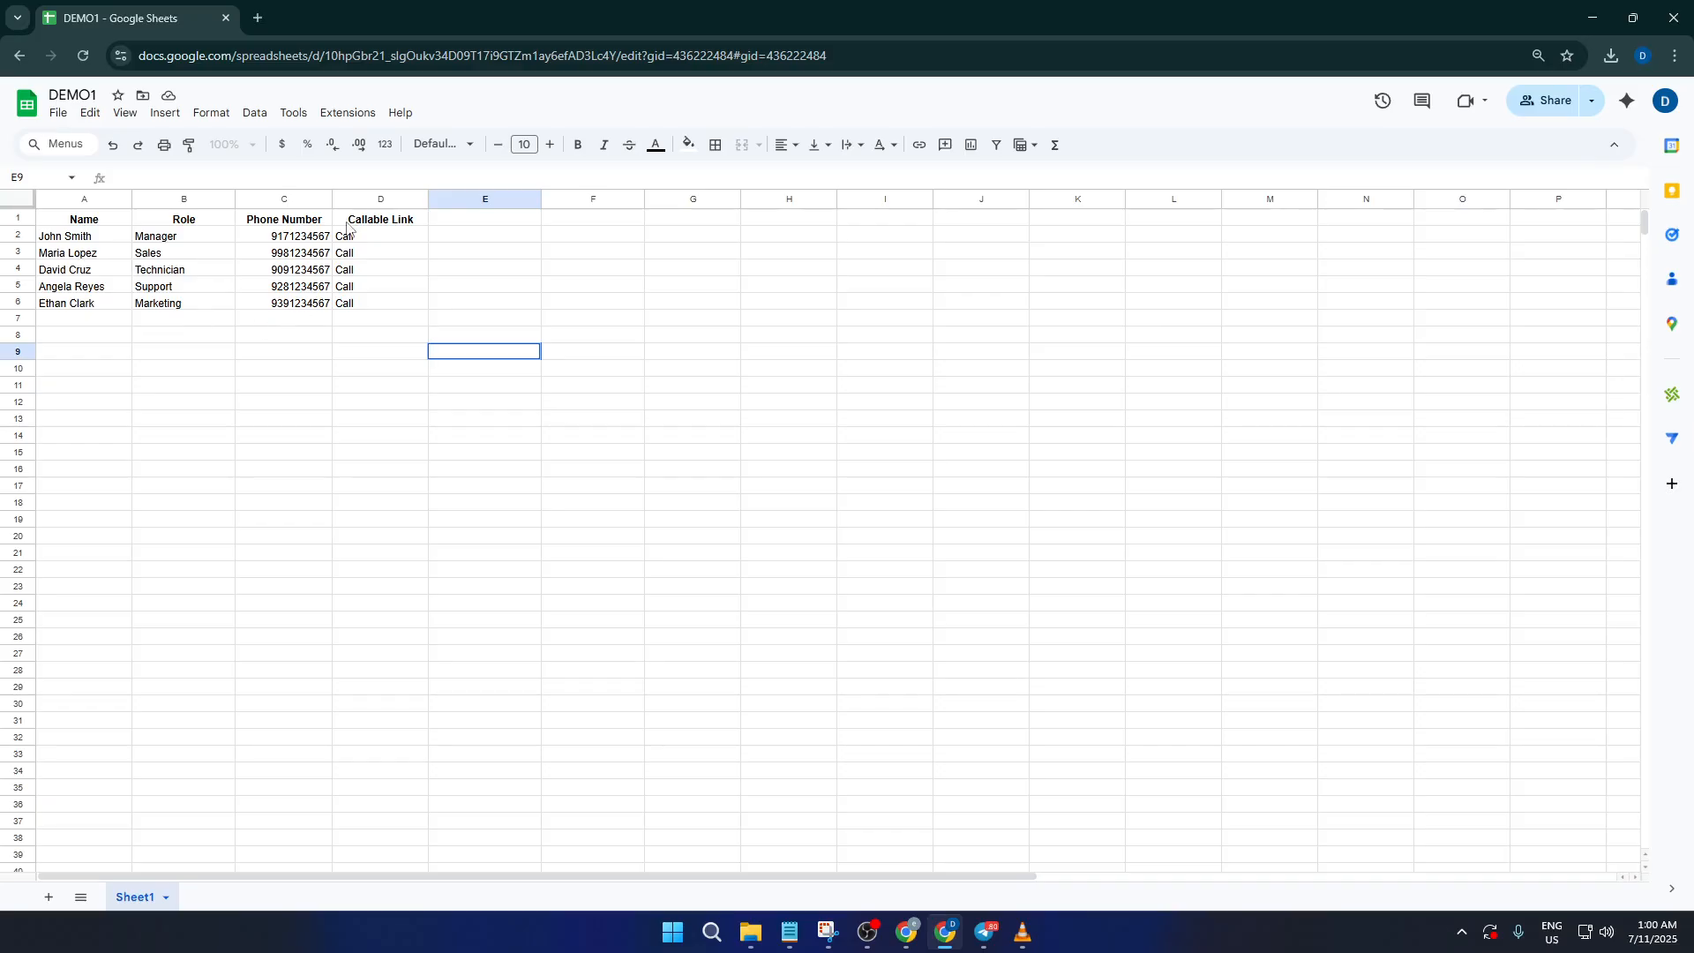
left_click(282, 198)
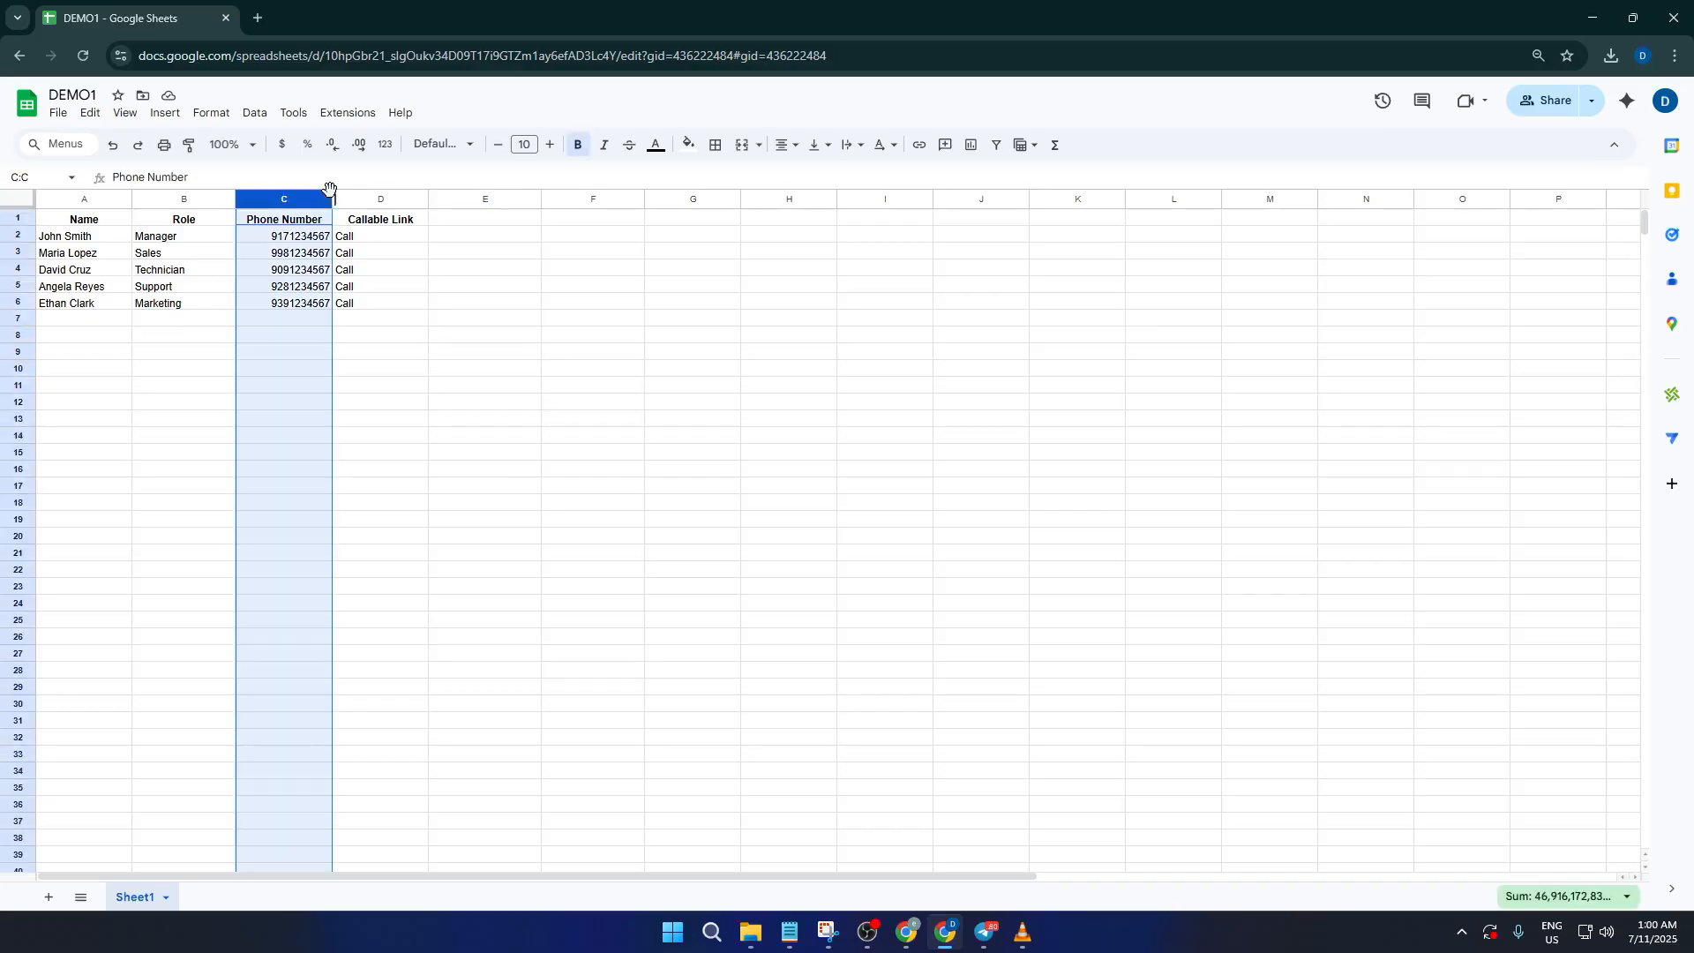
left_click_drag(332, 198, 316, 197)
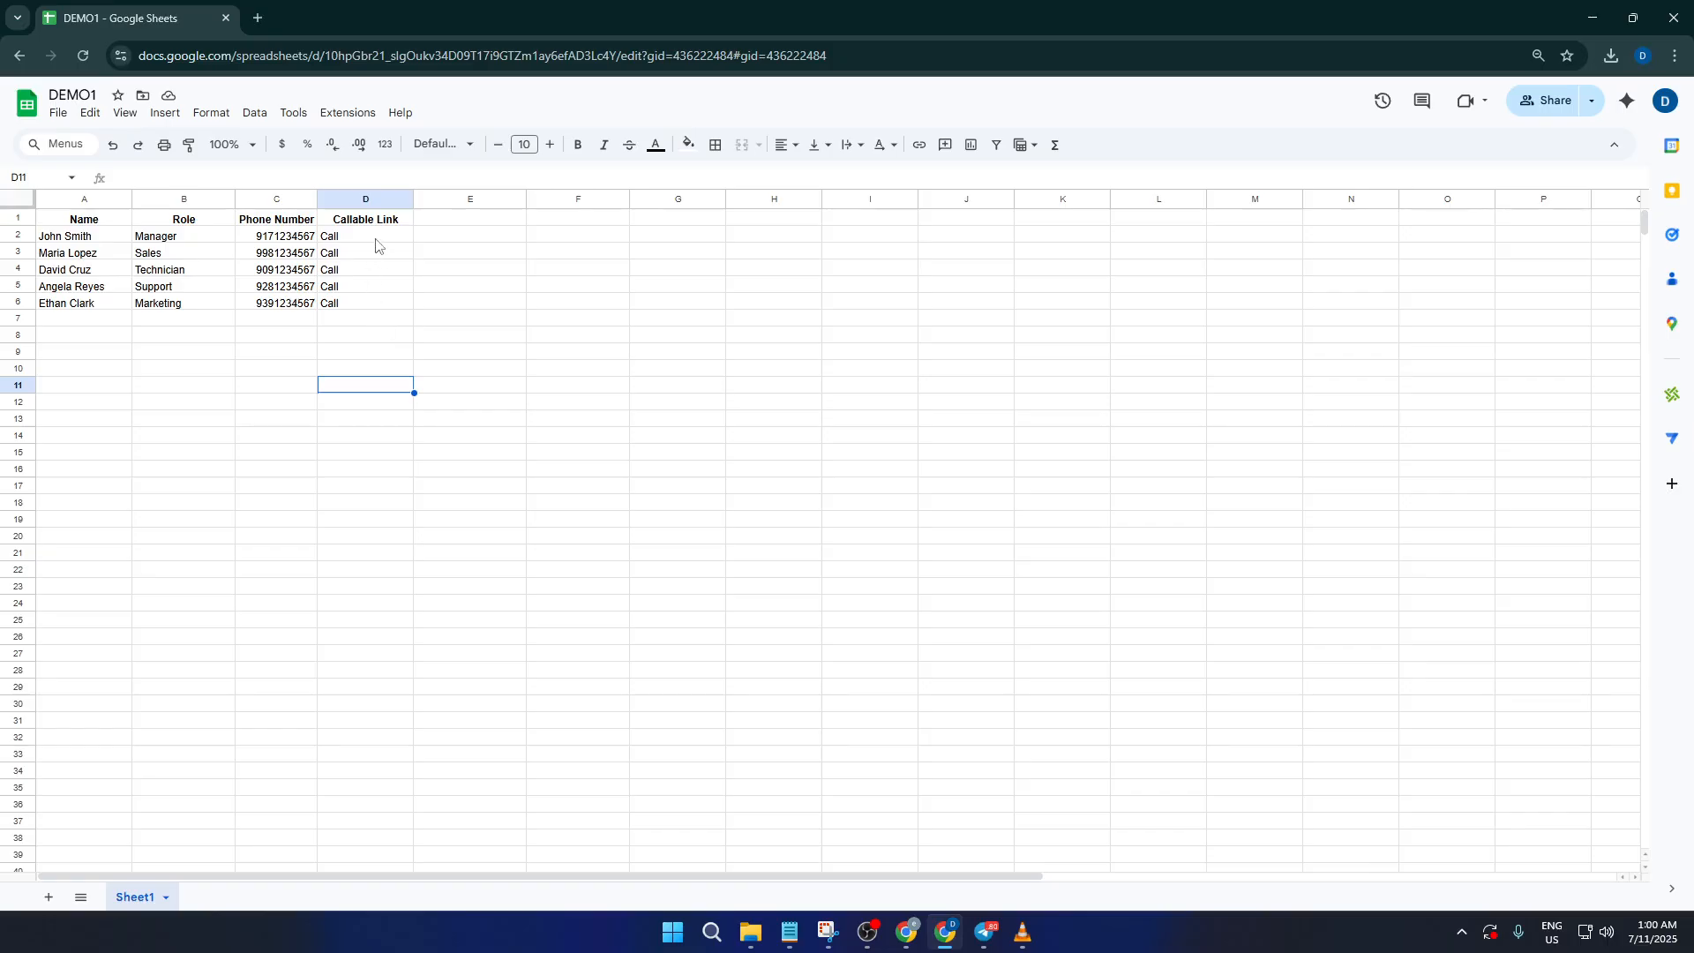
mouse_move(112, 317)
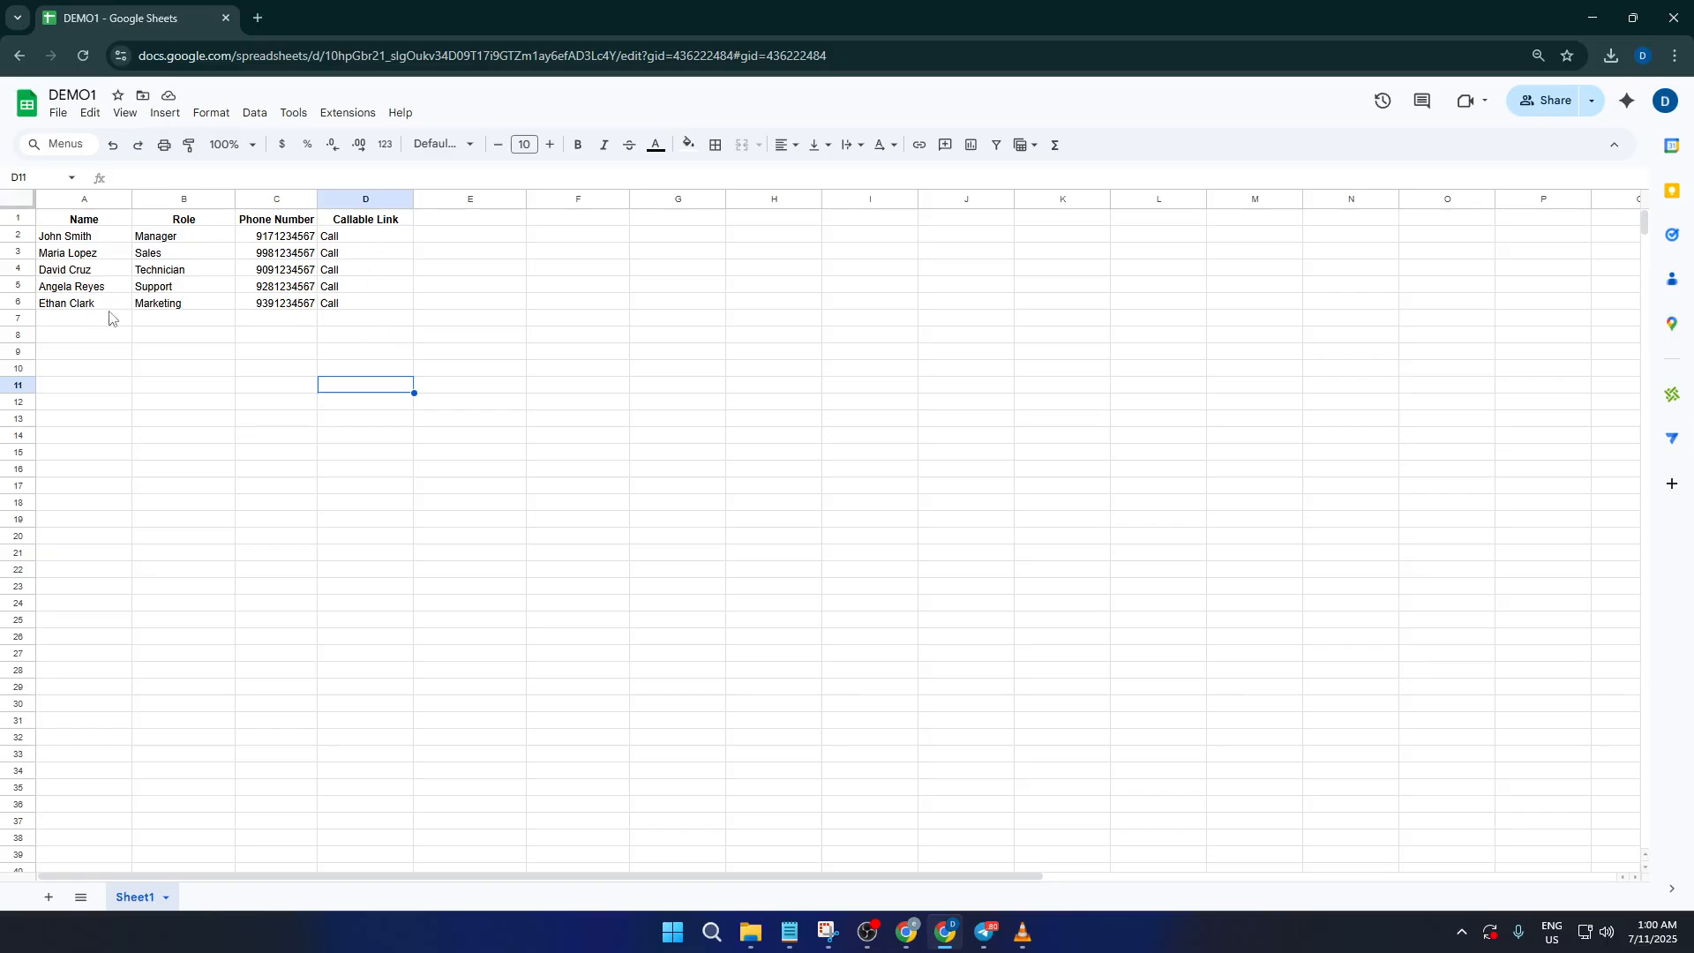
mouse_move(350, 329)
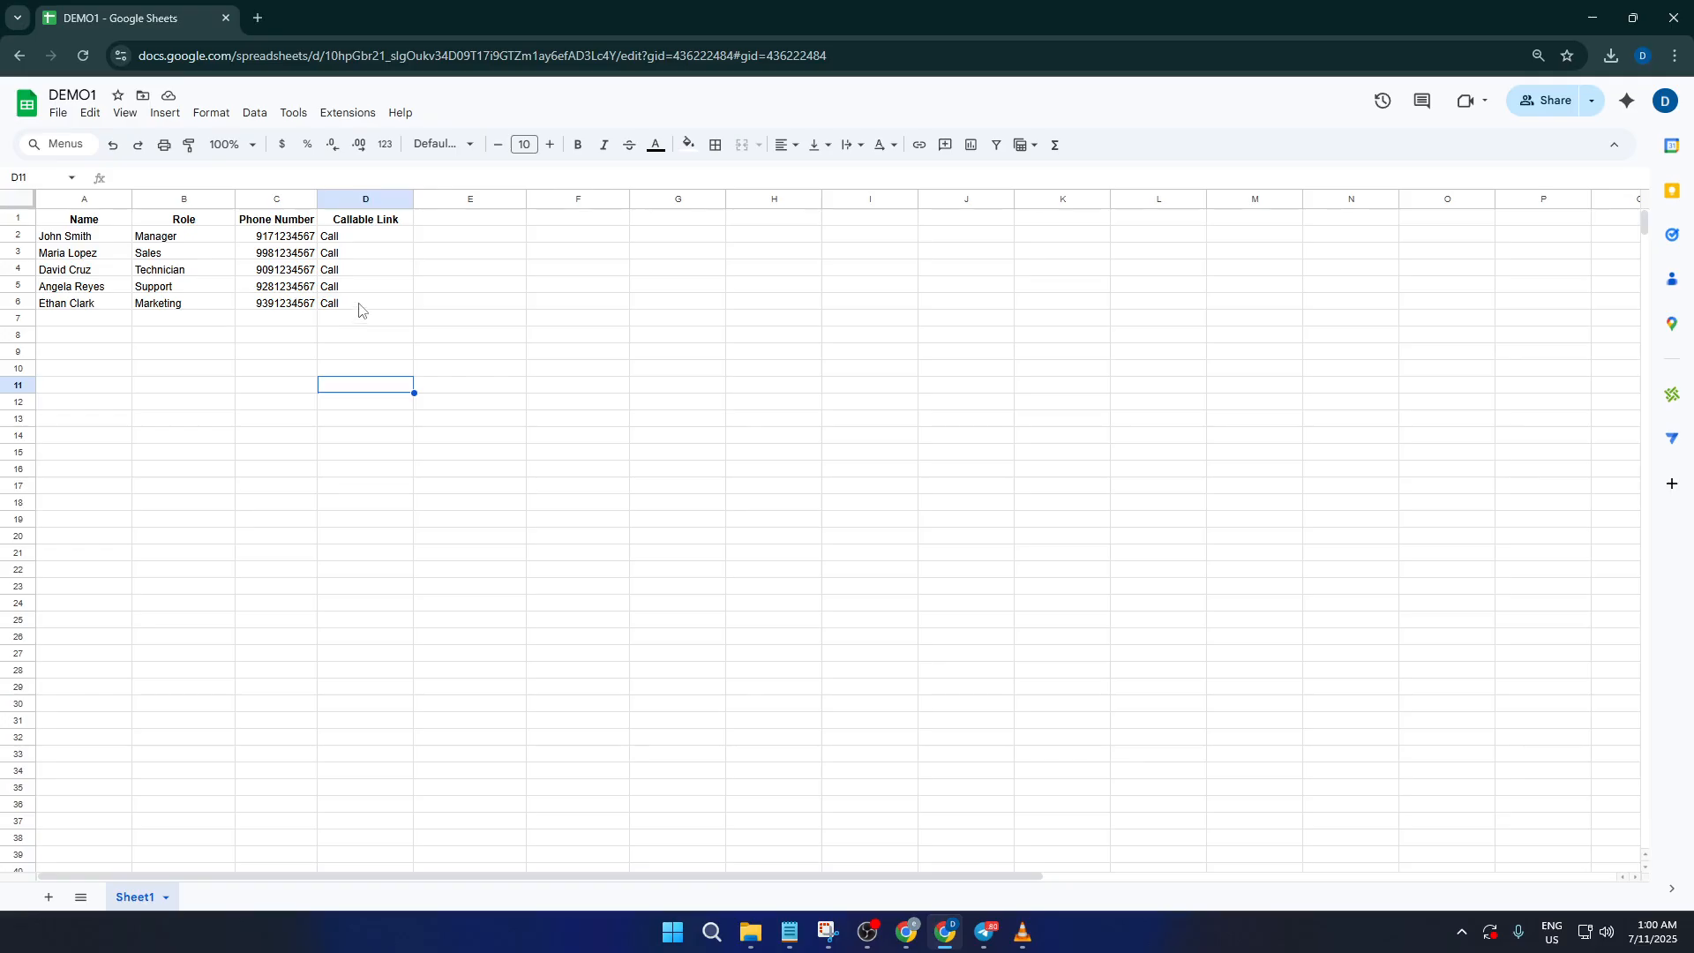
mouse_move(393, 238)
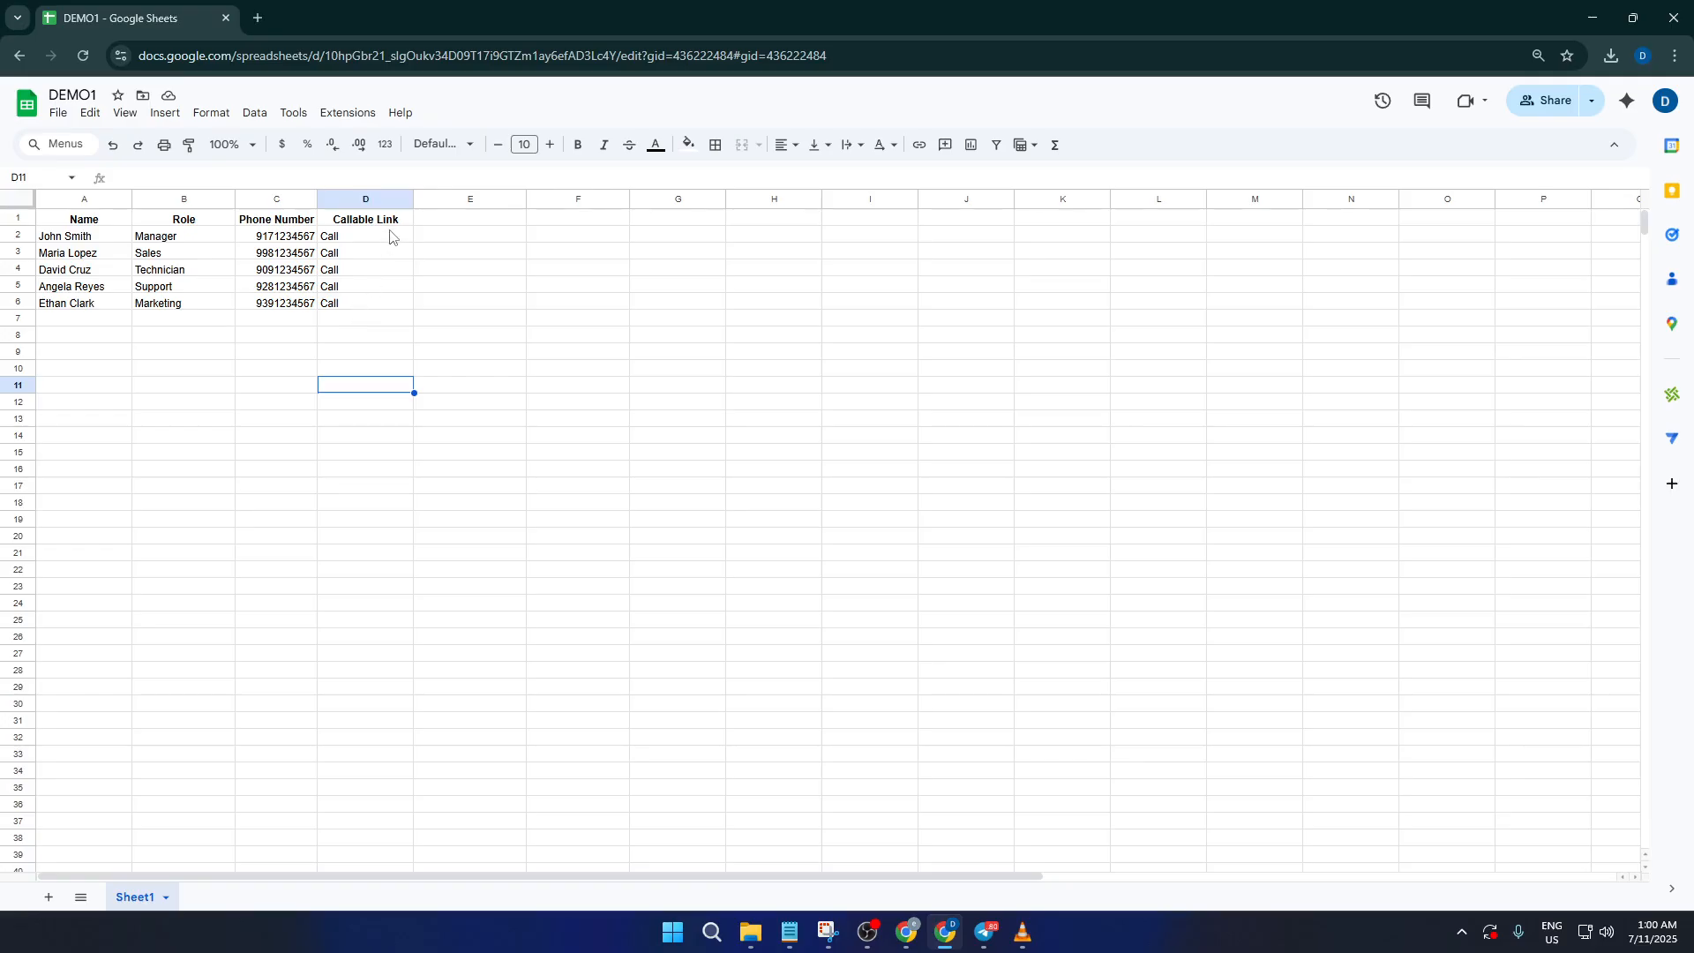
left_click(364, 236)
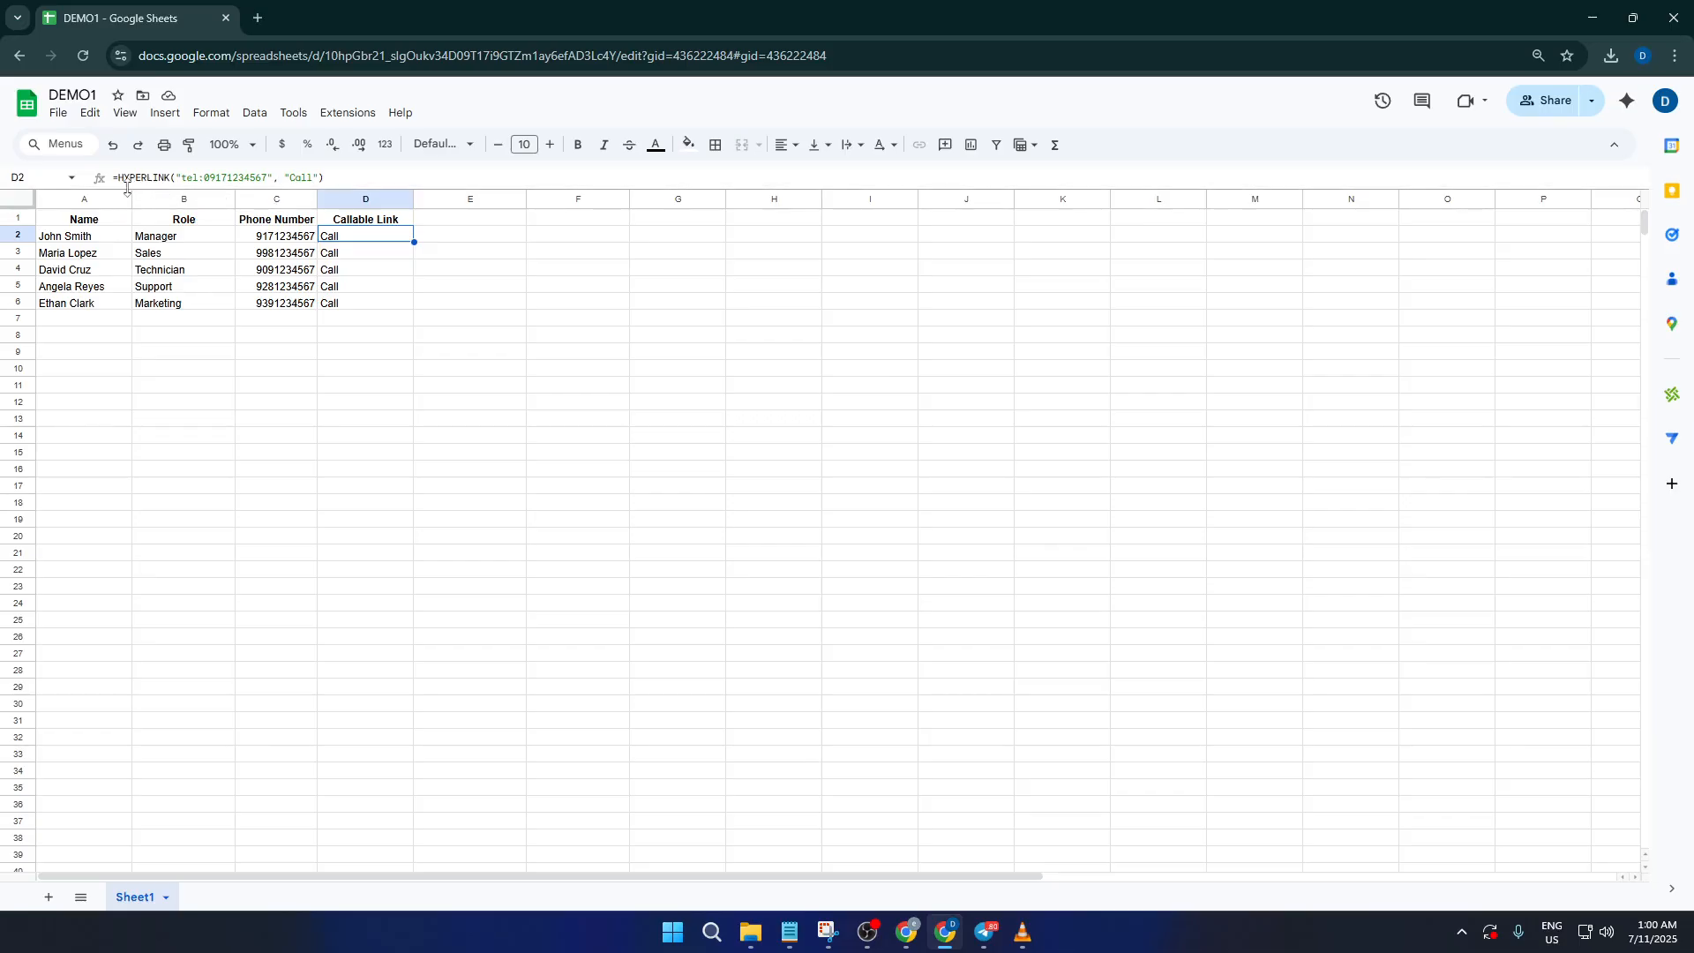
mouse_move(213, 187)
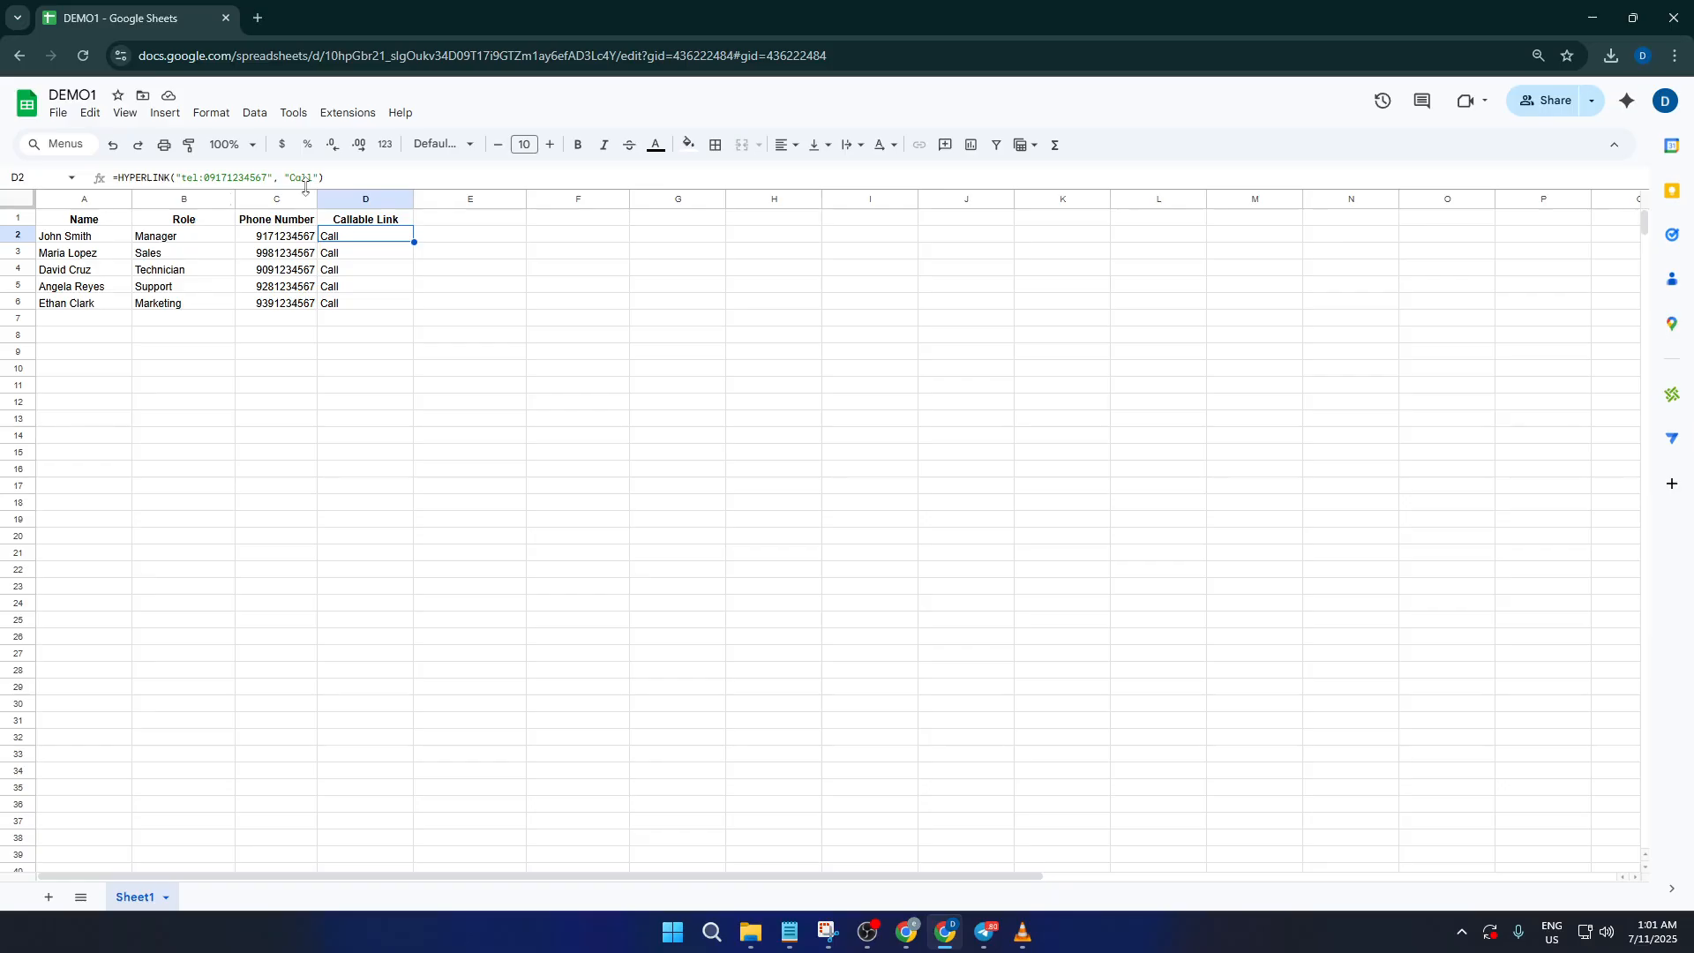
mouse_move(344, 255)
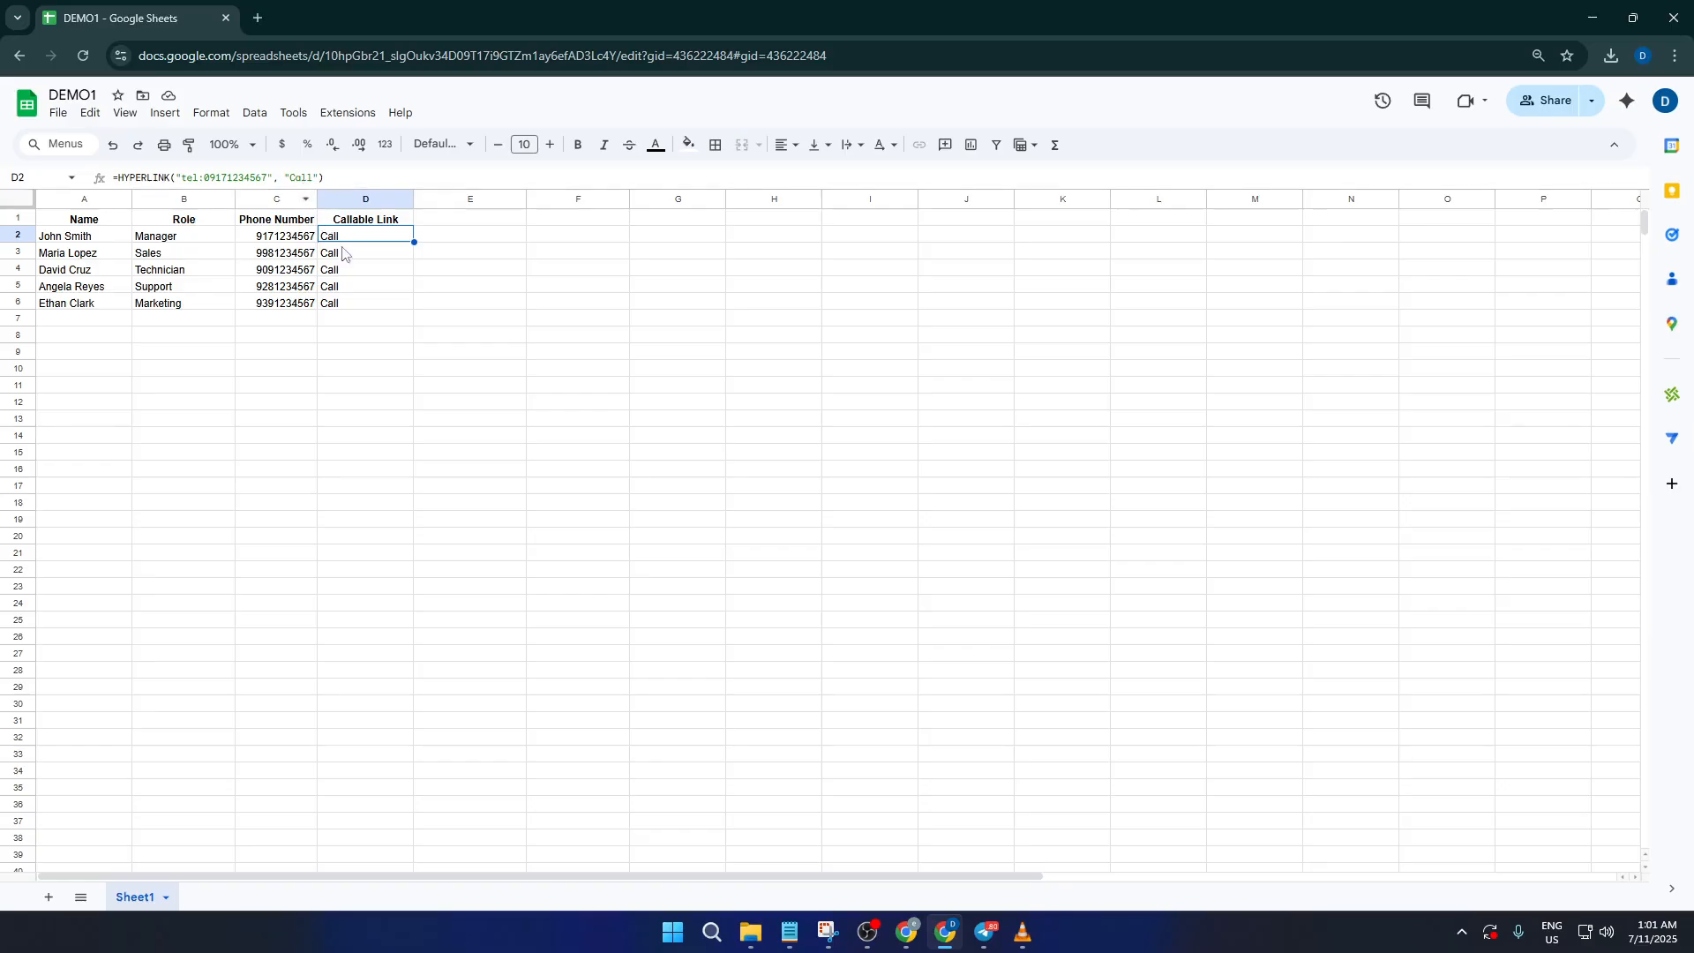
mouse_move(291, 201)
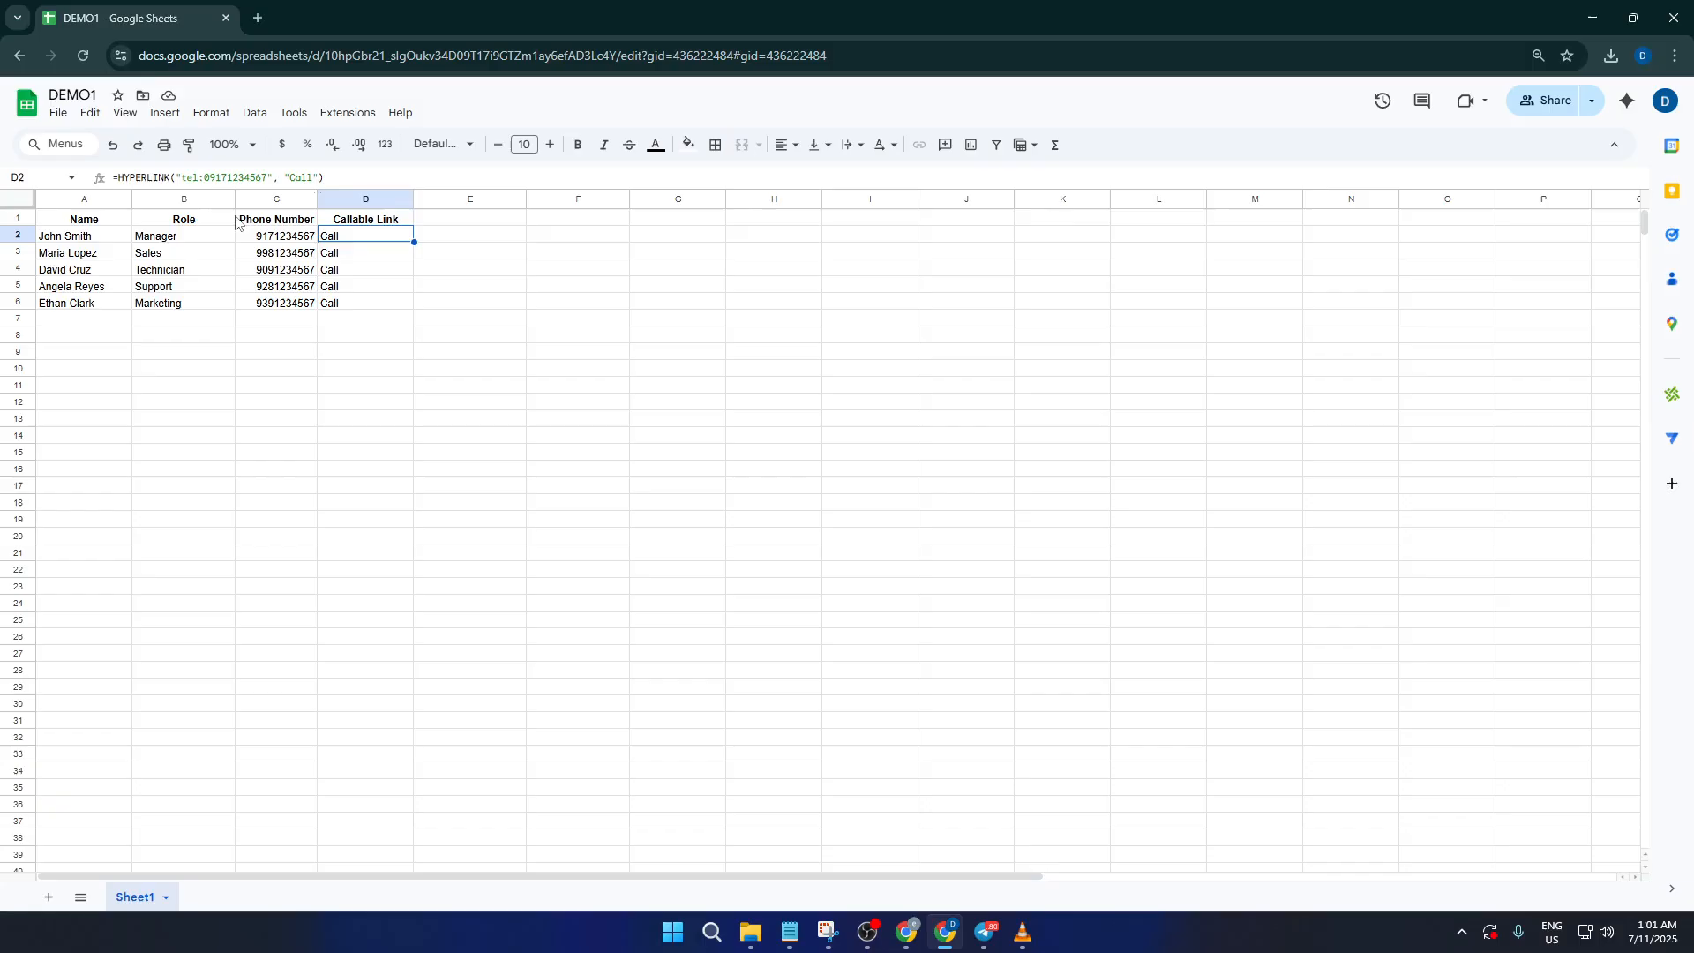
mouse_move(165, 265)
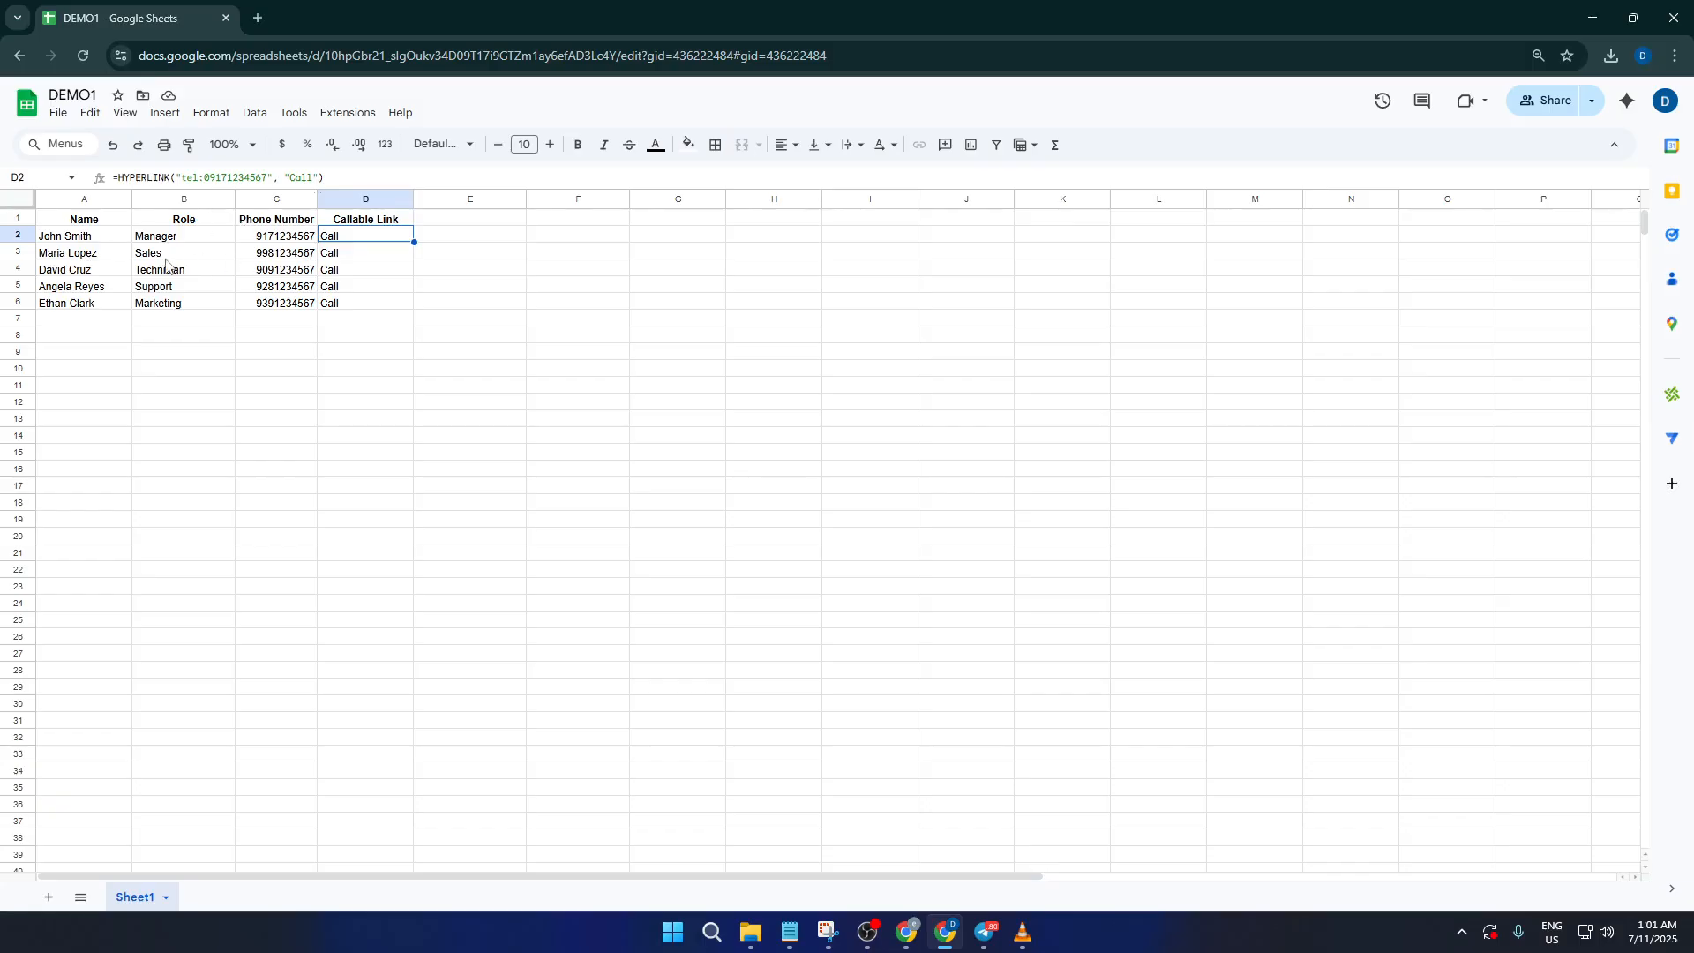
mouse_move(320, 252)
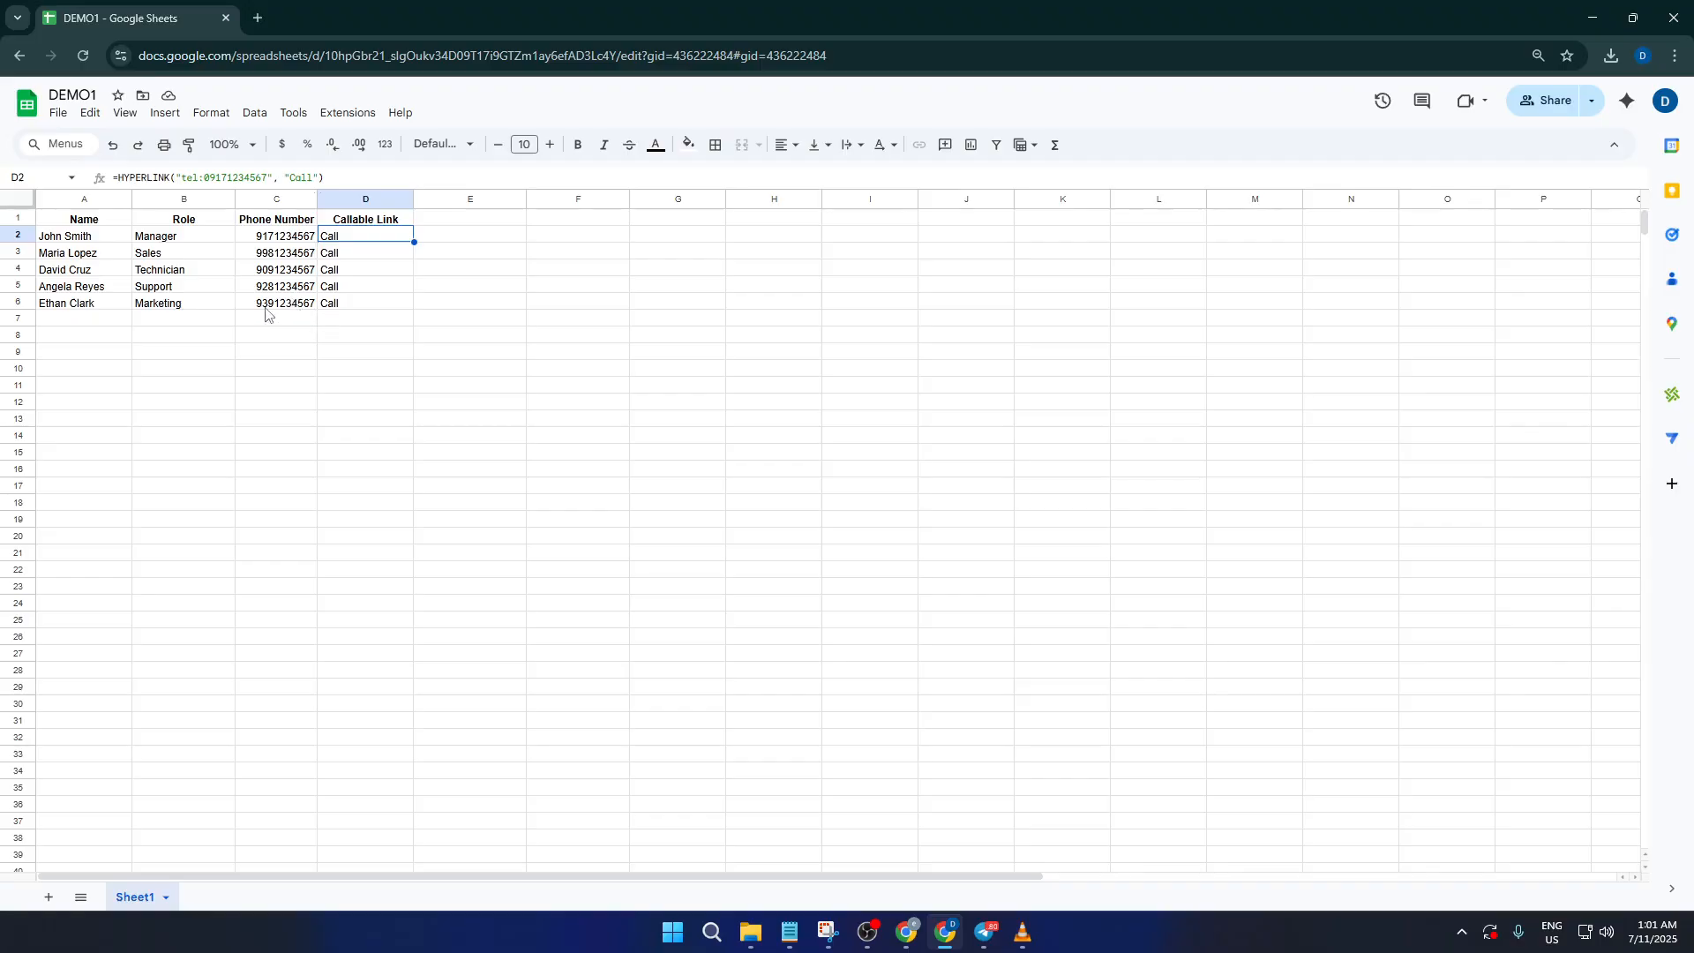
Export the staff sheet as a PDF and open it from the Downloads folder.
left_click(58, 112)
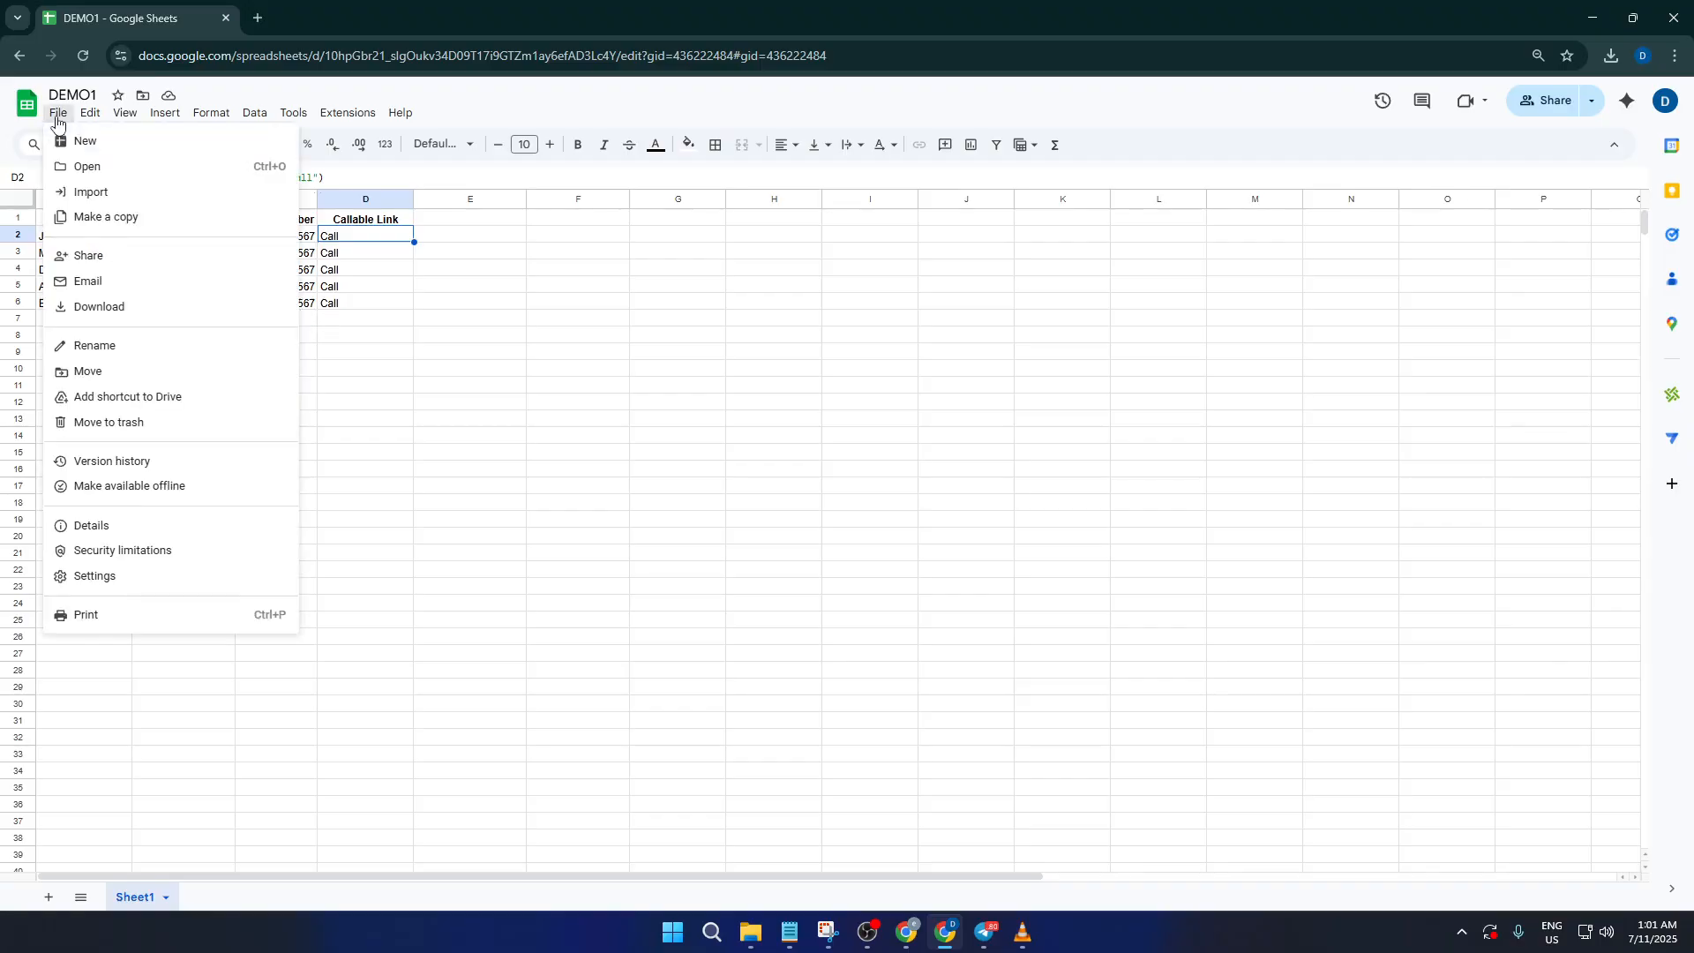
mouse_move(104, 288)
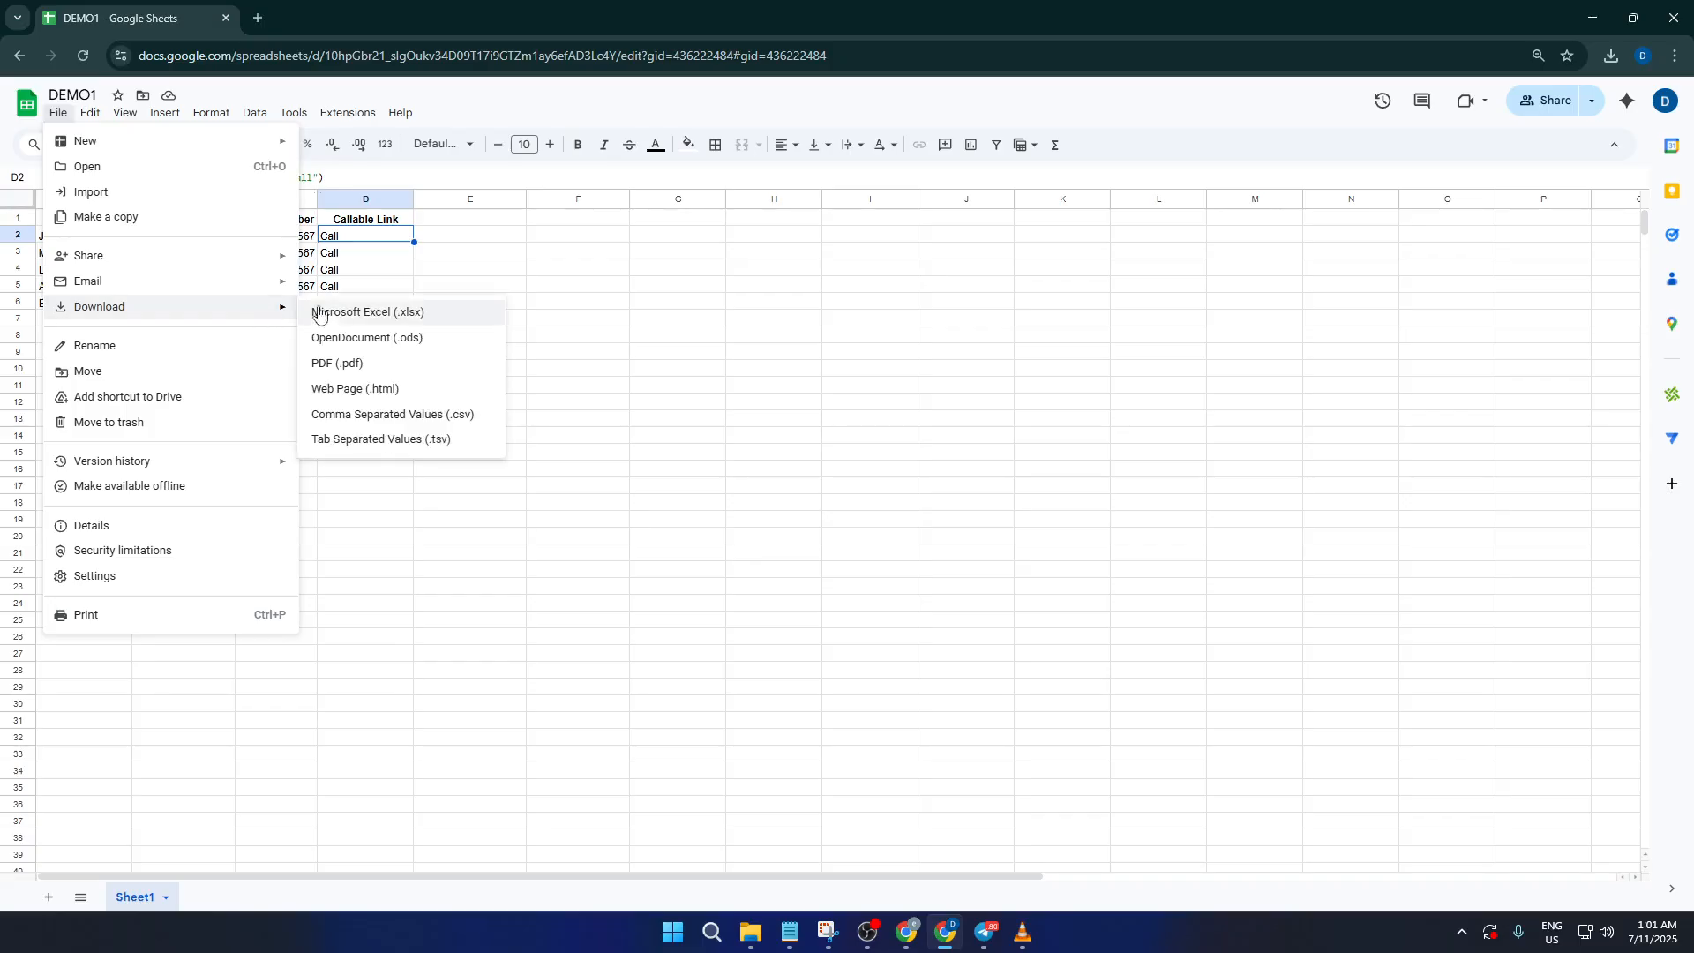
mouse_move(371, 365)
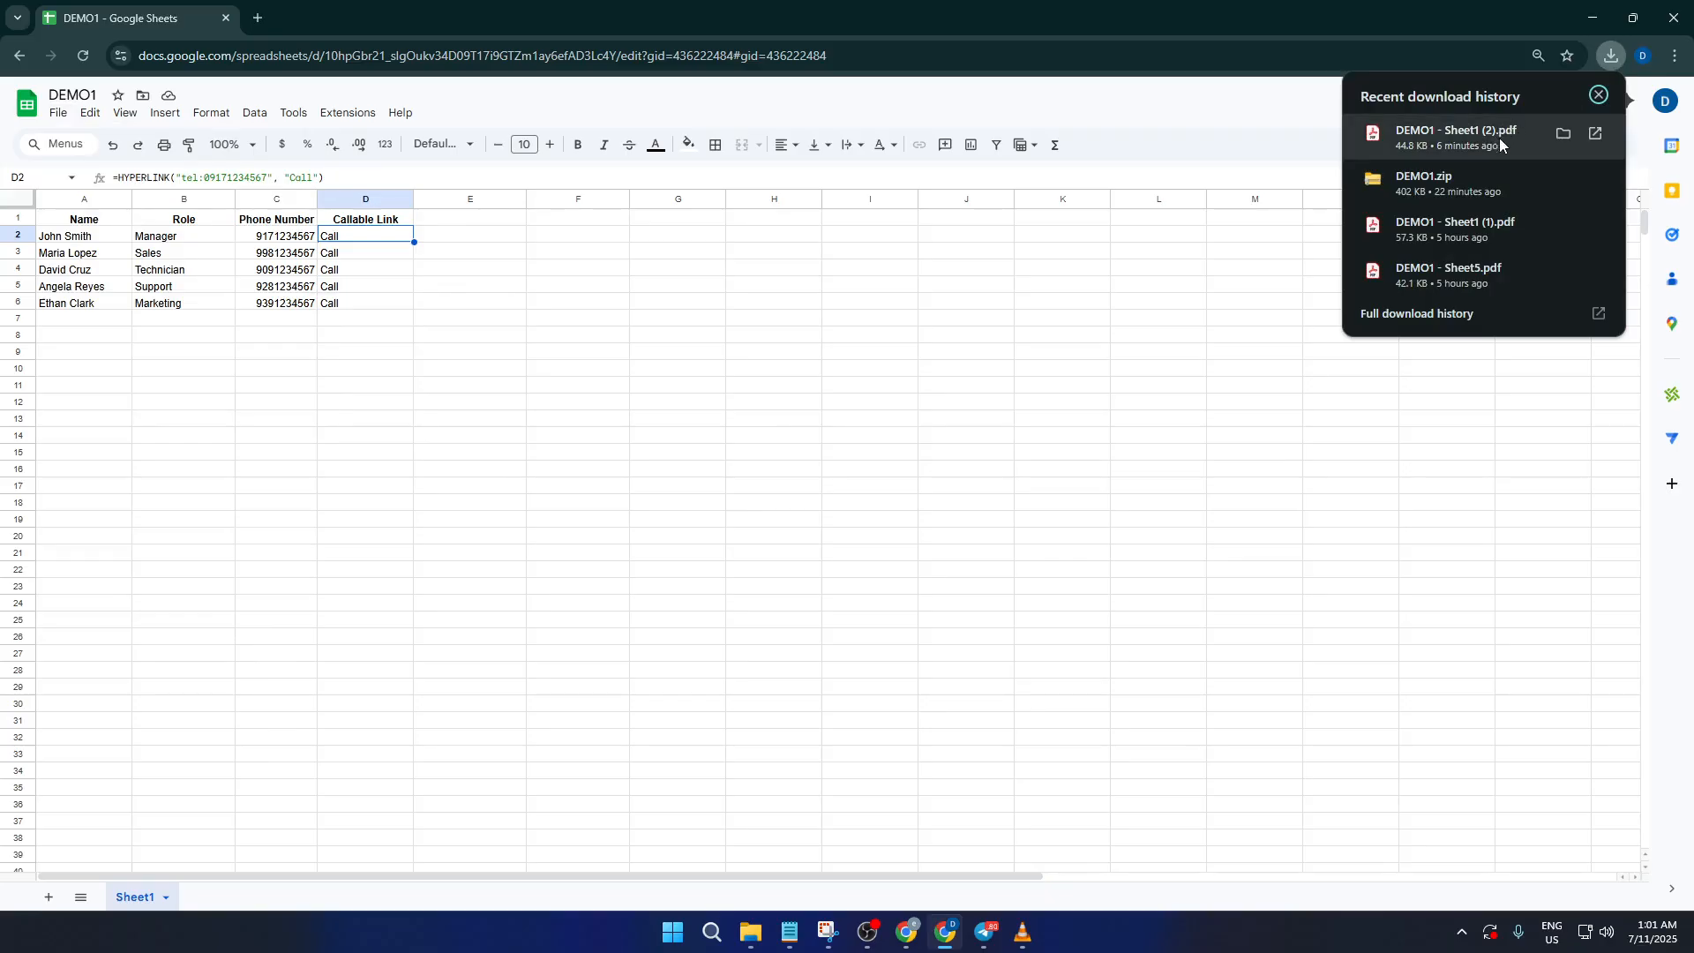
left_click(1564, 133)
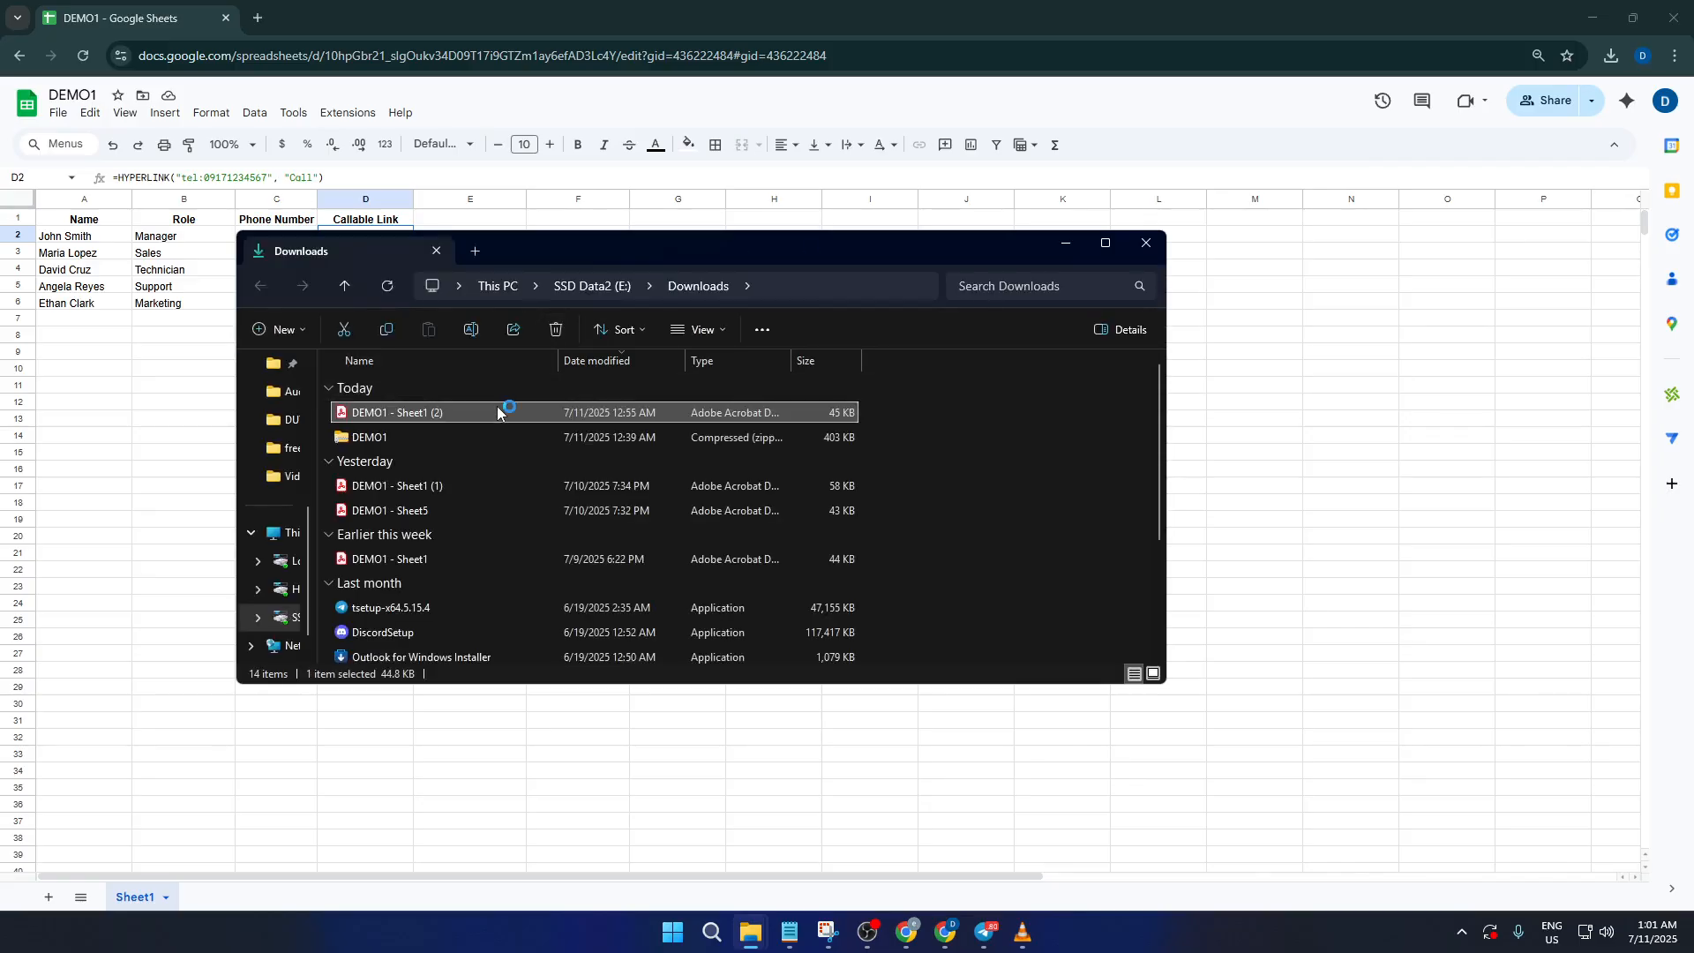
double_click(396, 412)
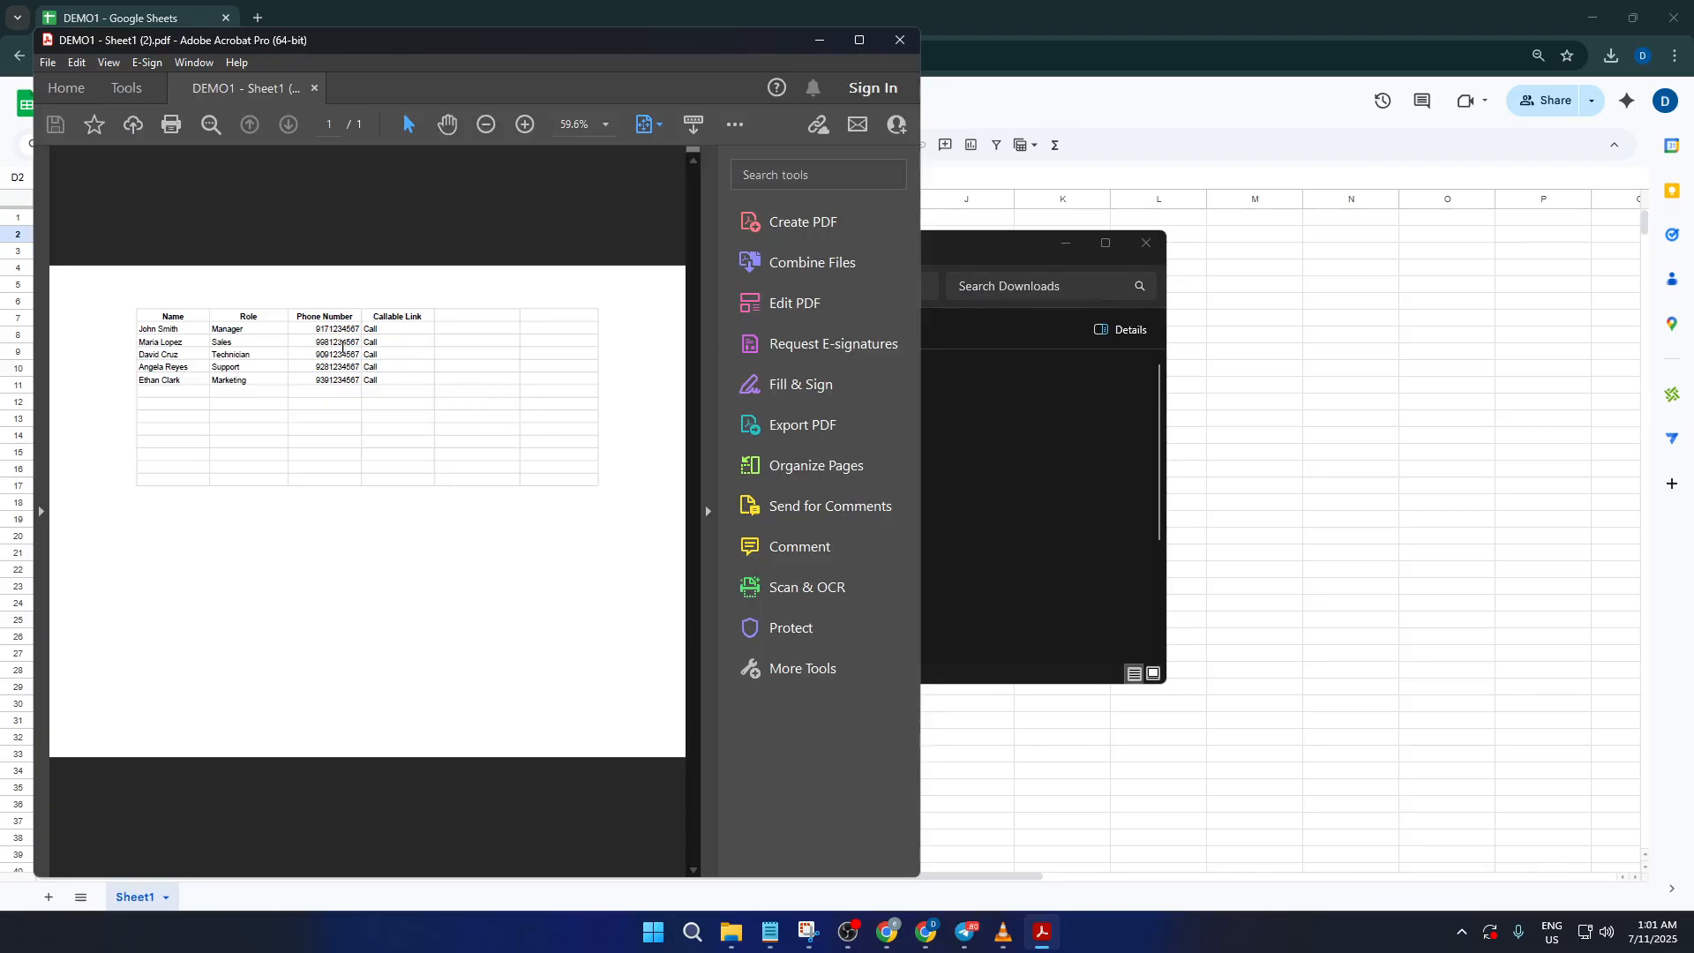
left_click(370, 342)
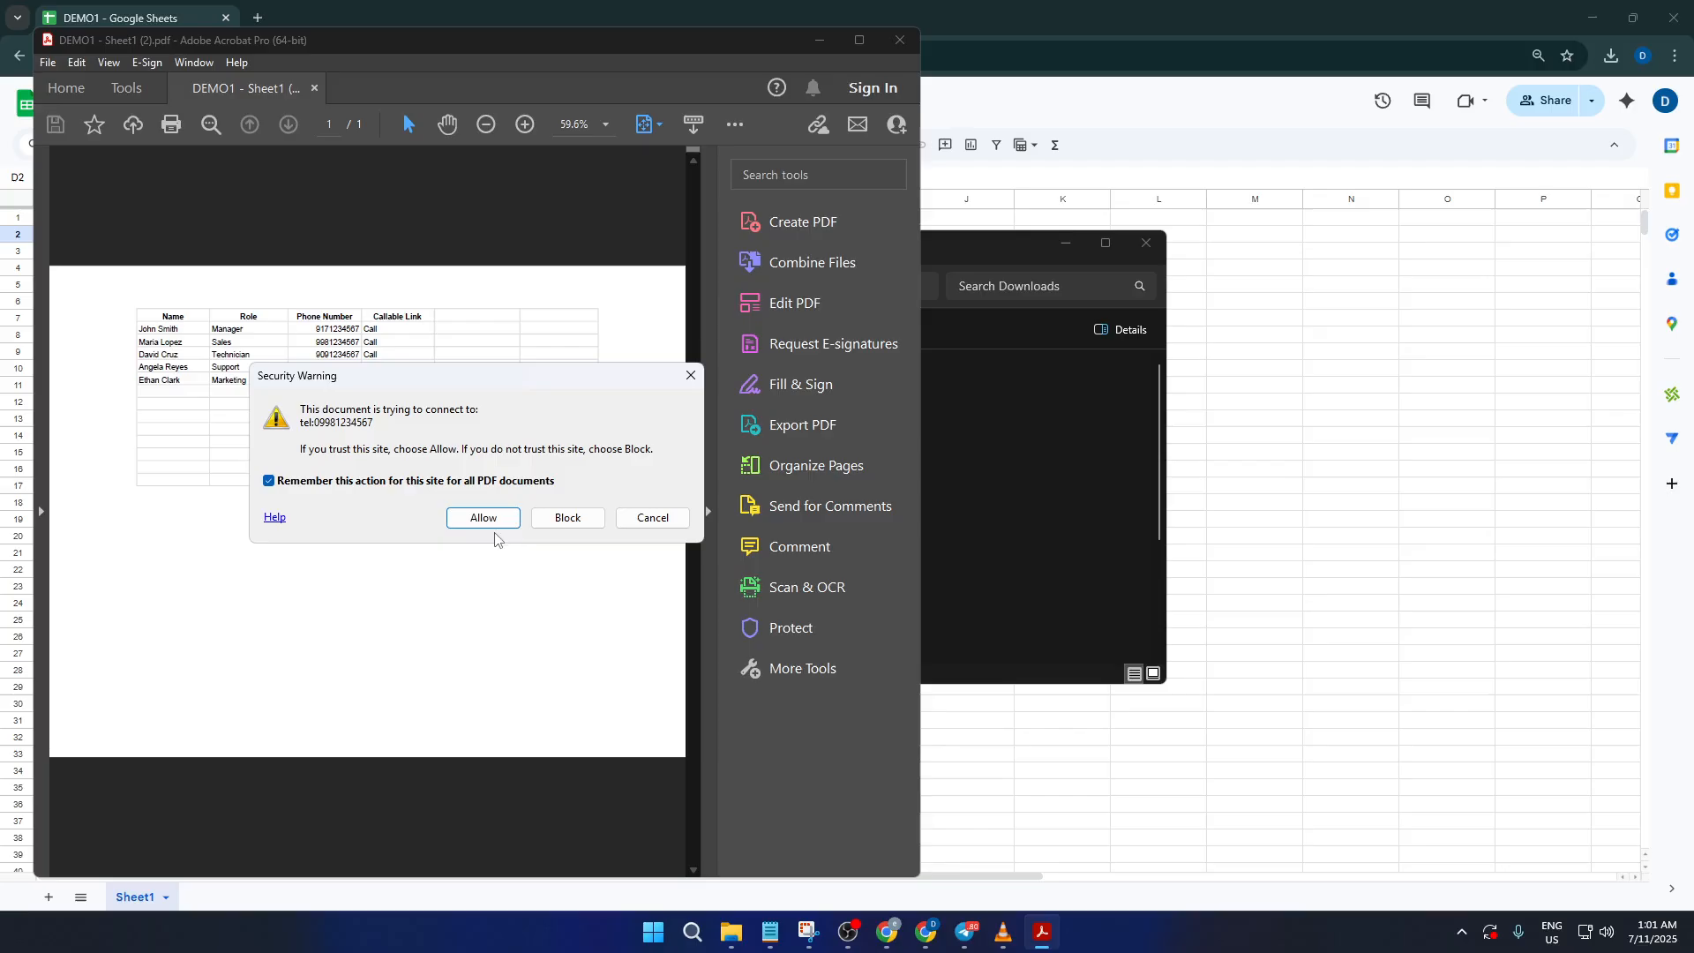